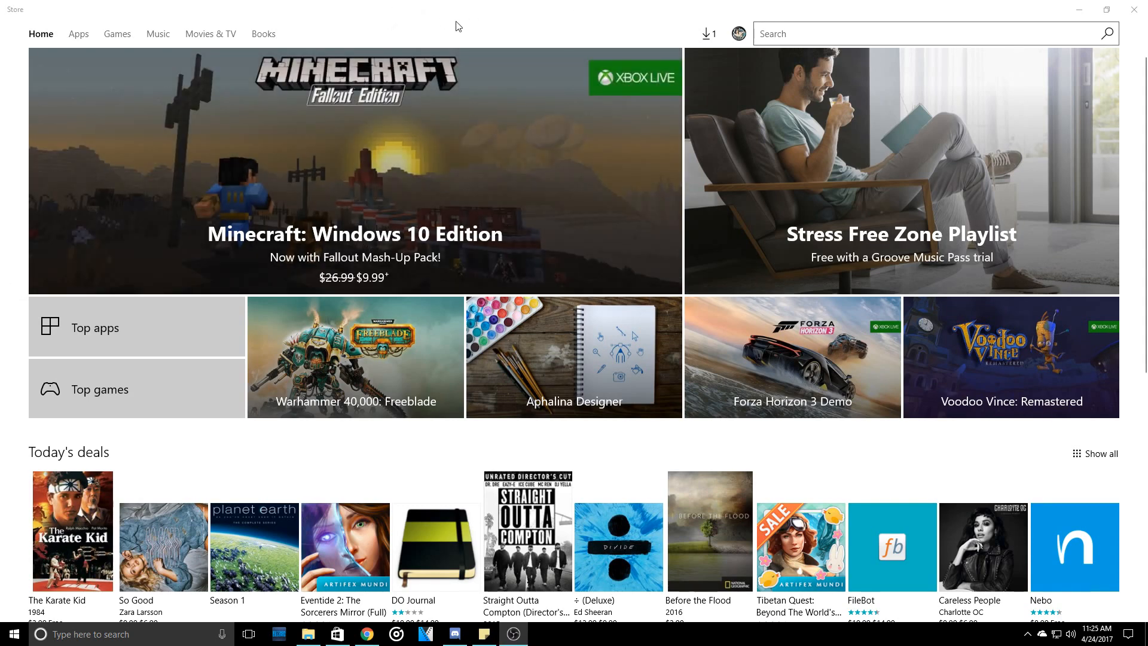
{"action": "mouse_move", "coordinate": [452, 23]}
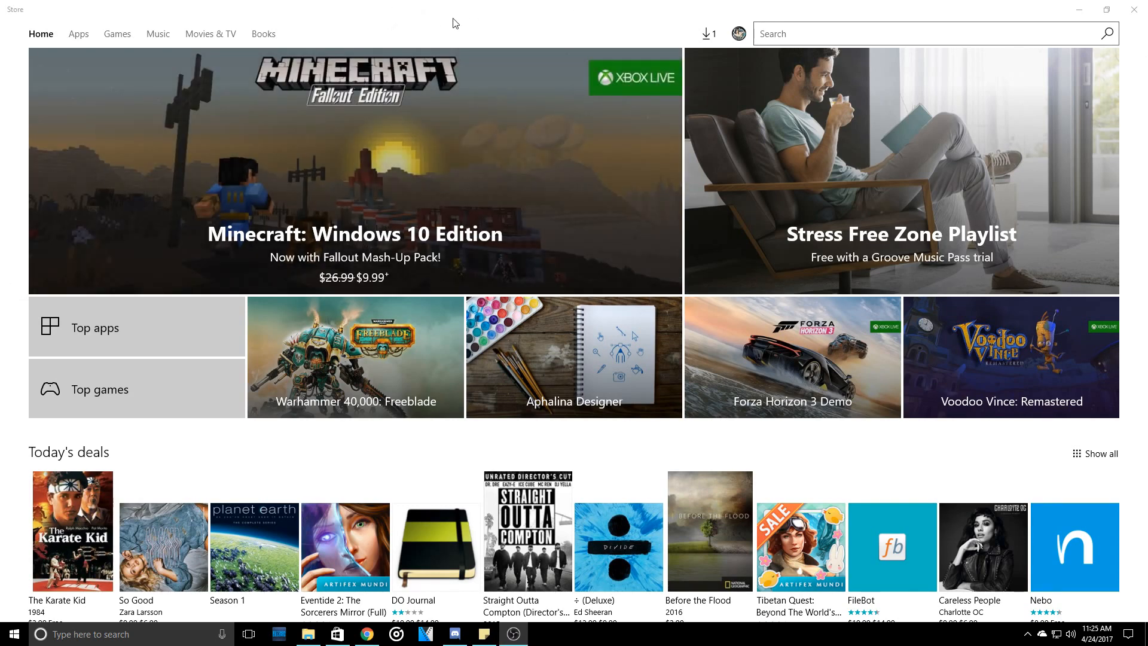
{"action": "mouse_move", "coordinate": [526, 42]}
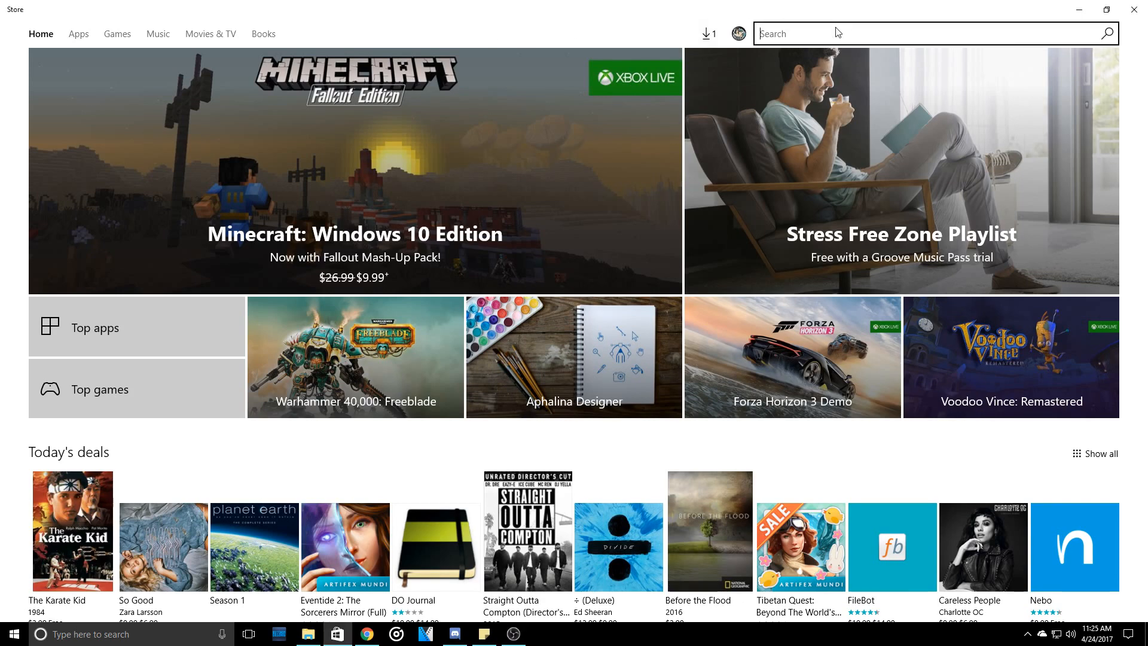
Step: Search the Store for "xbox" and go to the Xbox (beta) app page
{"action": "type", "text": "xbox"}
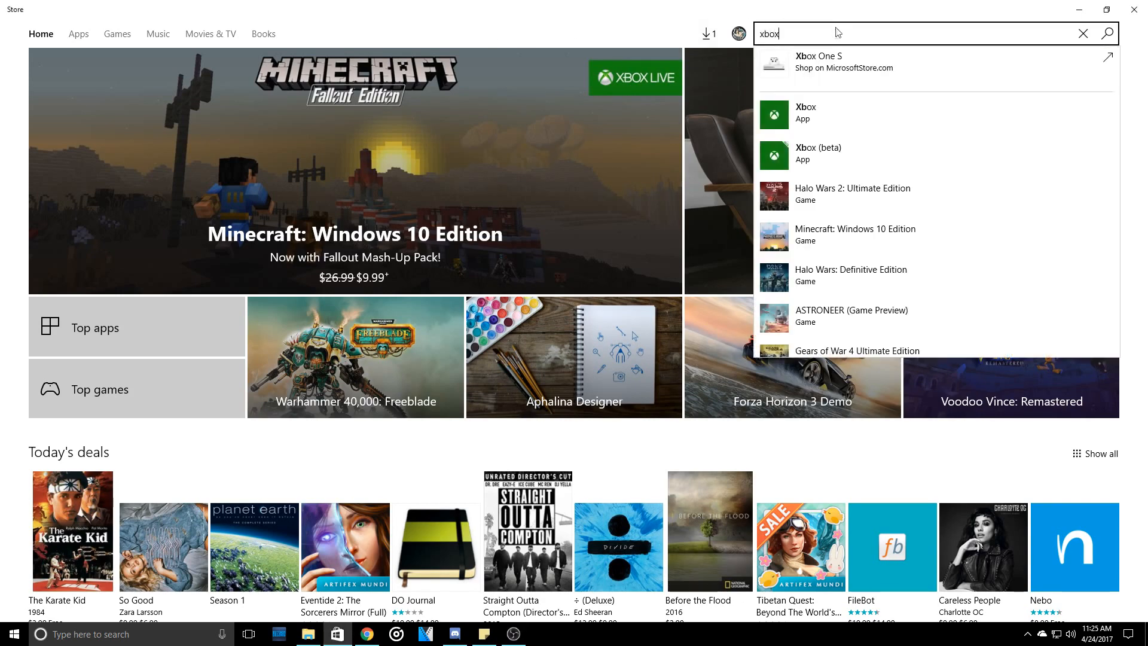
{"action": "mouse_move", "coordinate": [813, 154]}
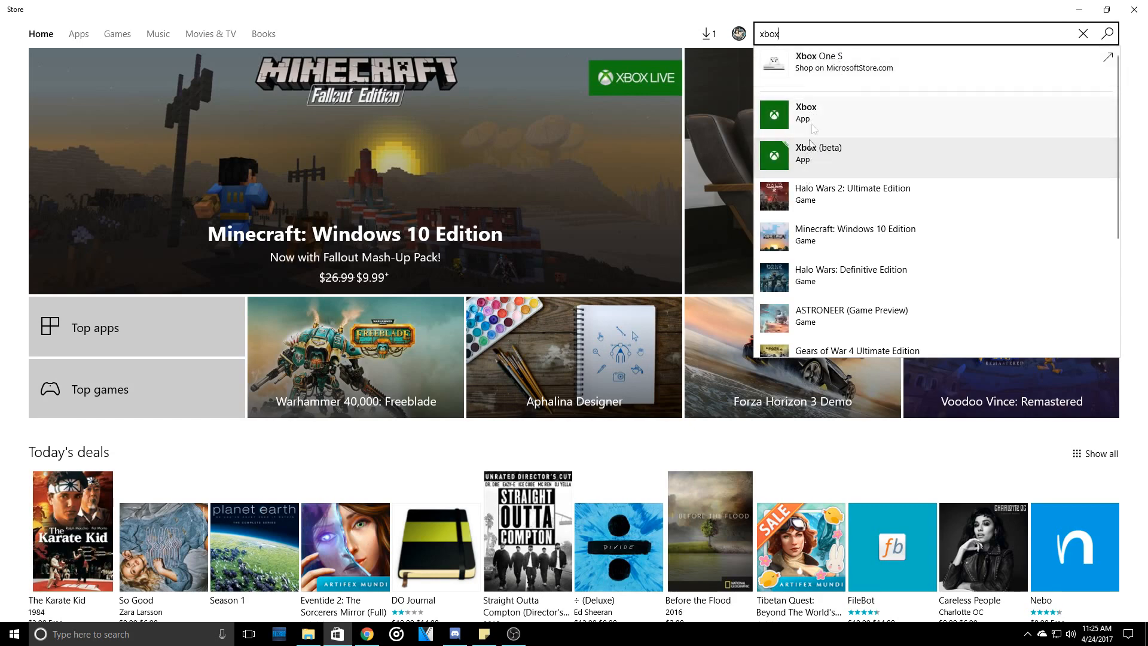
{"action": "mouse_move", "coordinate": [804, 154]}
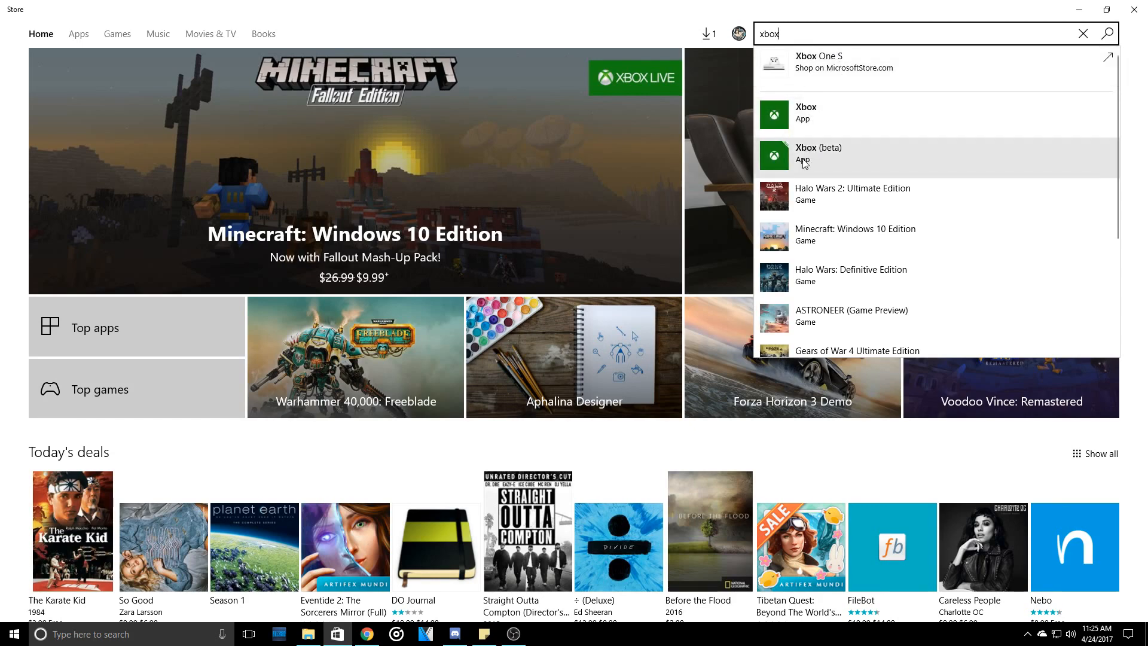
{"action": "left_click", "coordinate": [818, 152]}
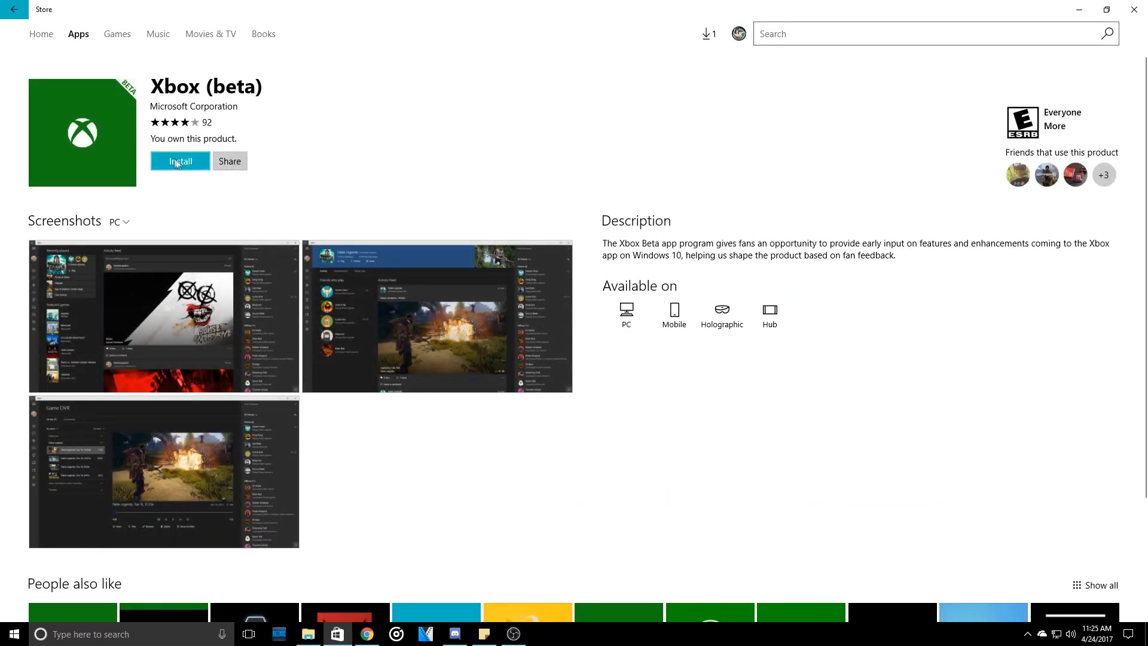
Step: Install Xbox (beta) from its Store page and launch it when done
{"action": "left_click", "coordinate": [180, 161]}
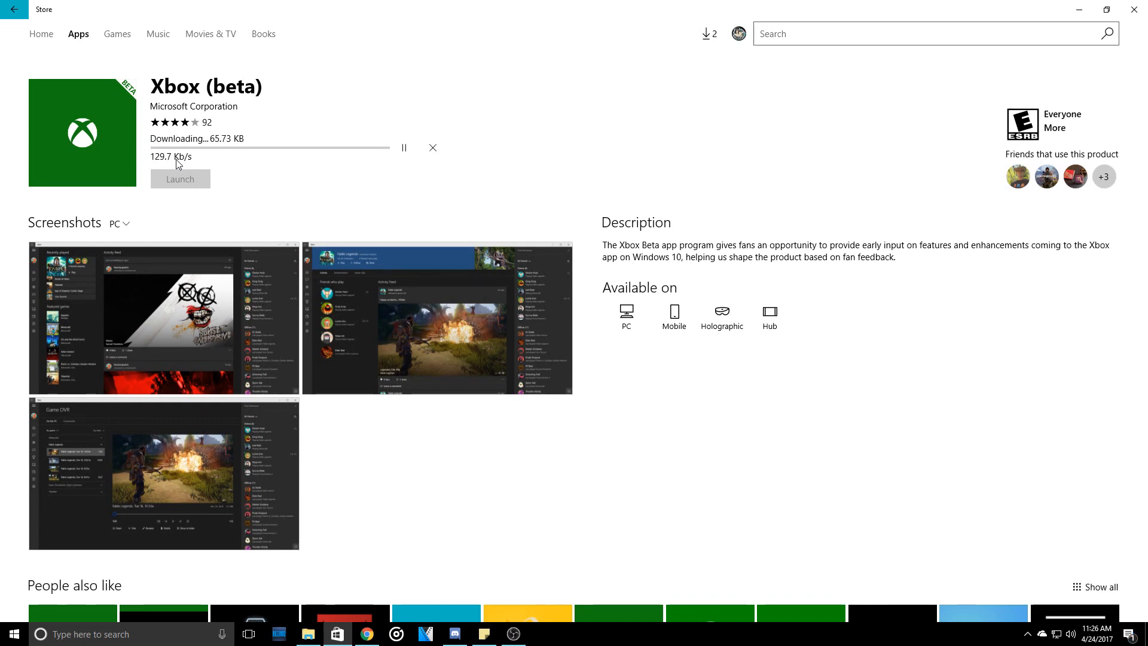
{"action": "mouse_move", "coordinate": [284, 172]}
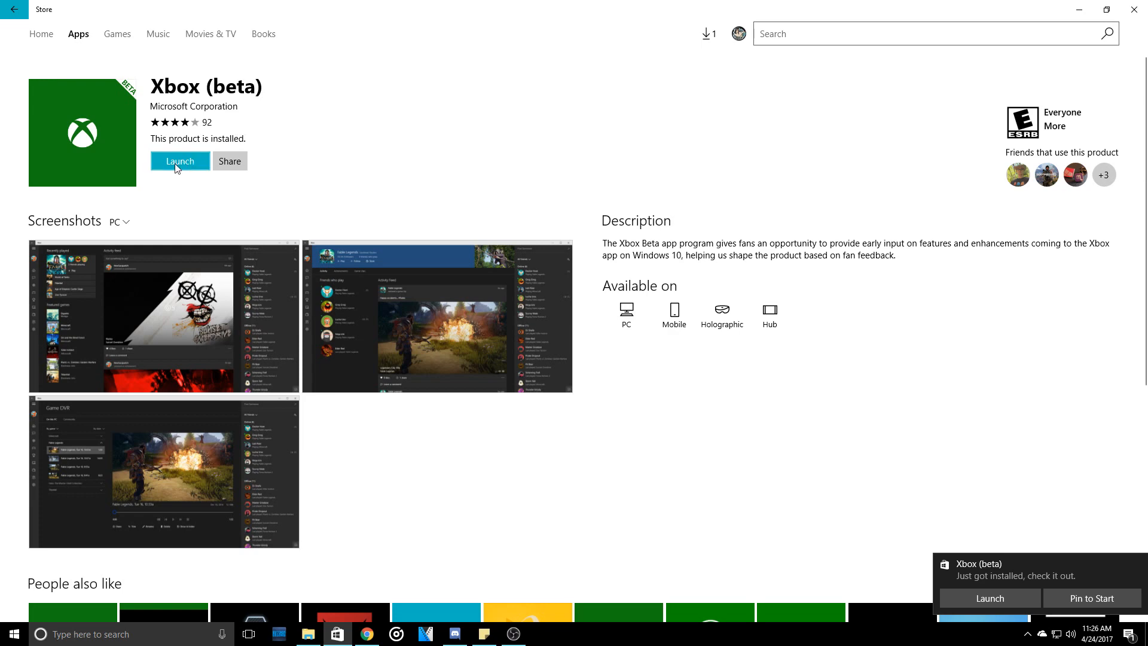
{"action": "left_click", "coordinate": [179, 160]}
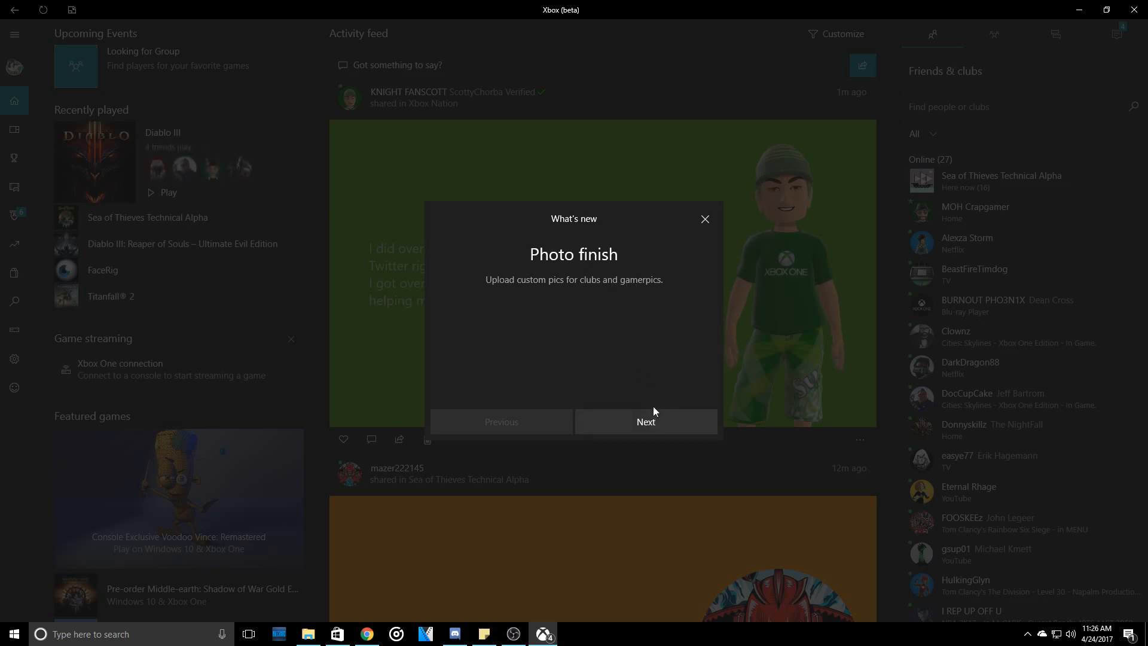
Step: Advance through the What's new tips on custom gamerpics until the tour closes
{"action": "left_click", "coordinate": [645, 422]}
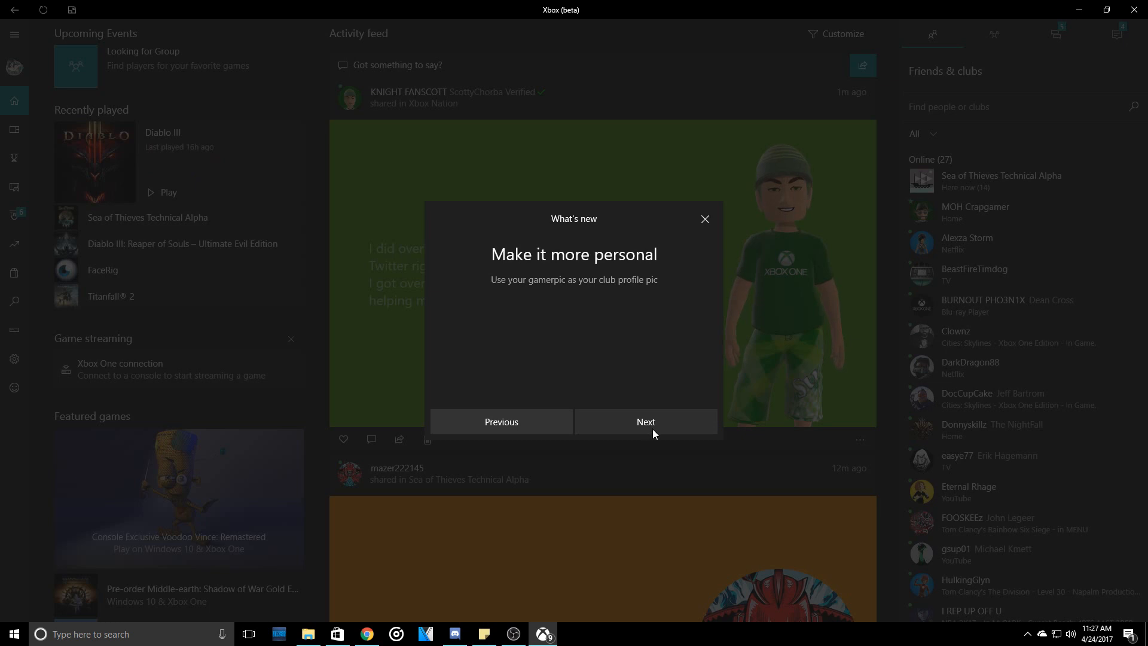
{"action": "left_click", "coordinate": [645, 421]}
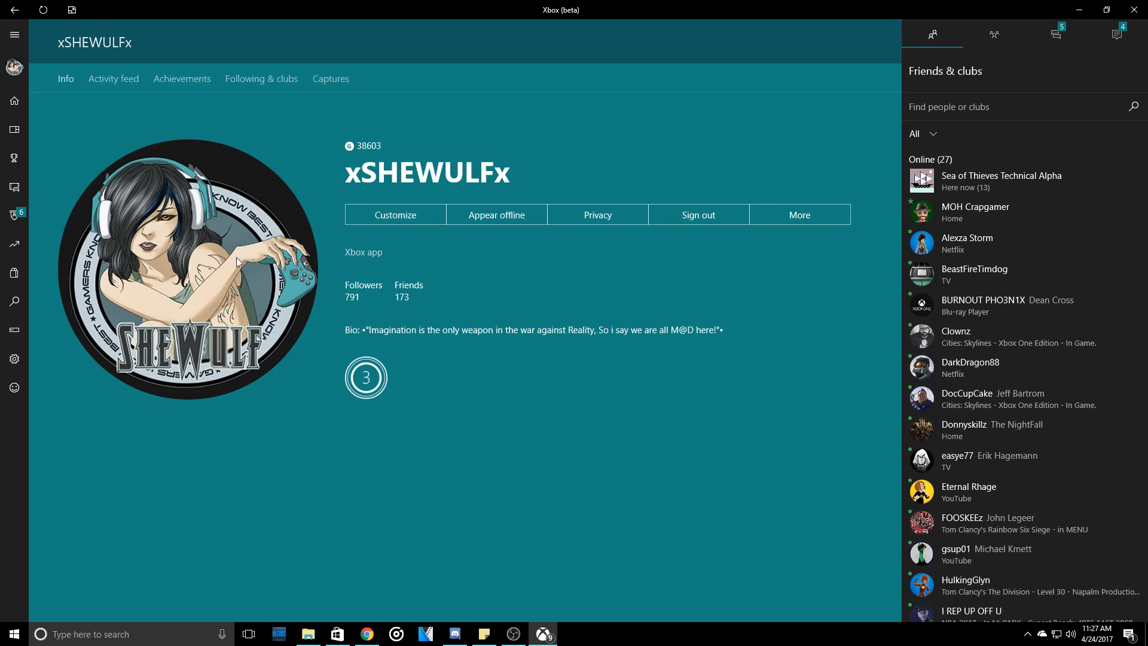
{"action": "mouse_move", "coordinate": [431, 231]}
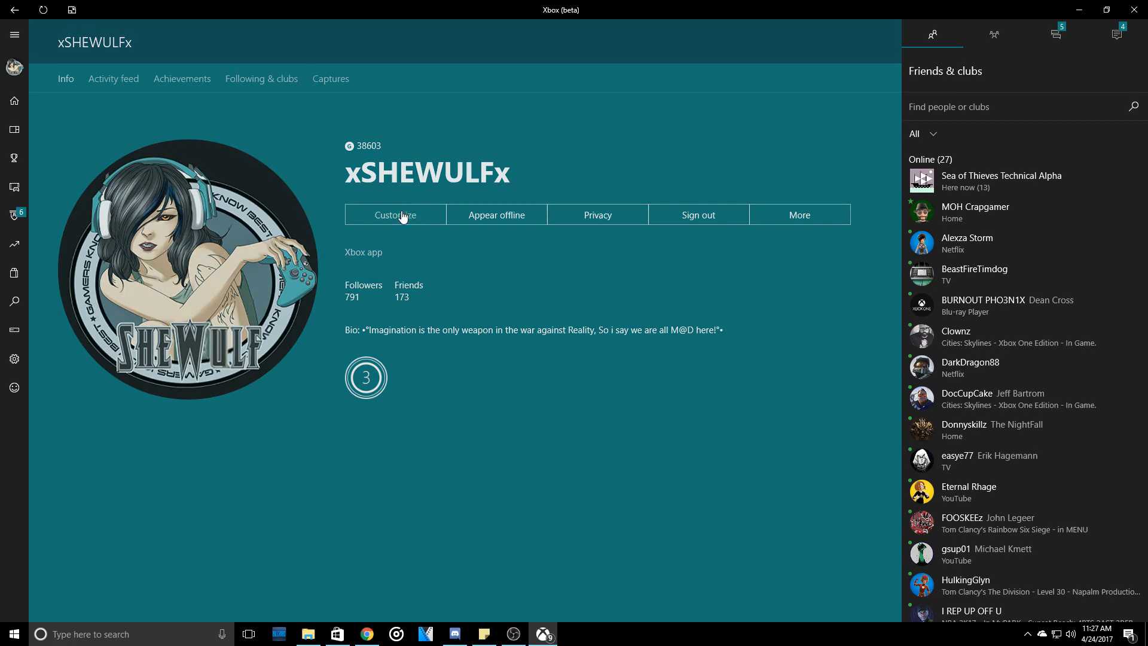
Step: Enter profile customization and switch the display from avatar to gamerpic
{"action": "left_click", "coordinate": [395, 214]}
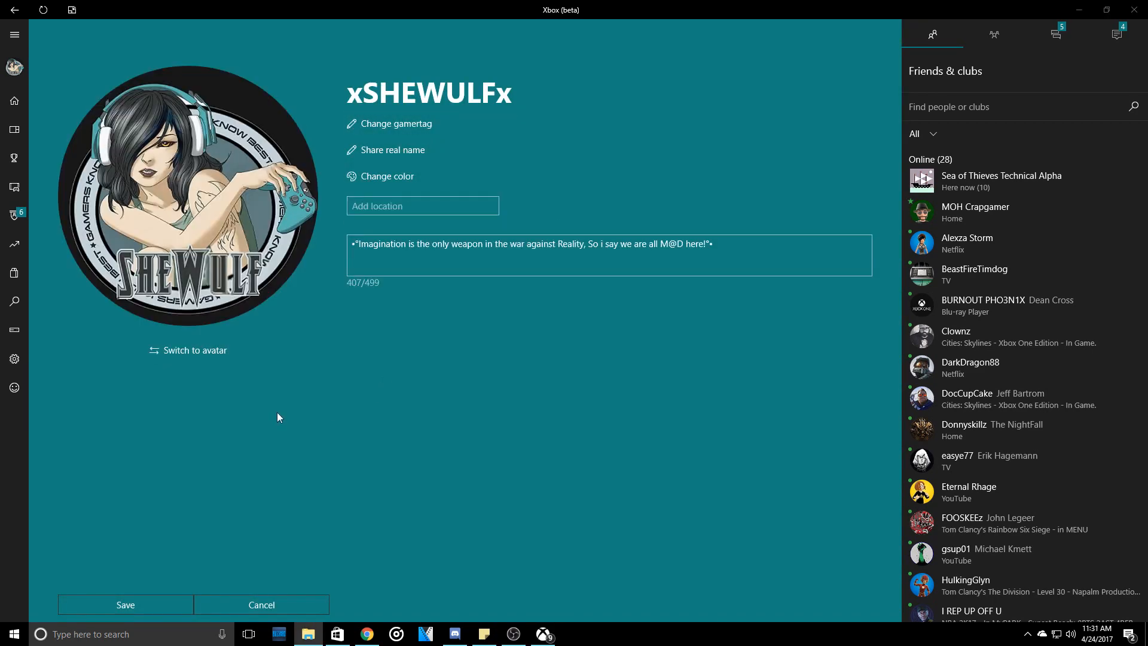
{"action": "mouse_move", "coordinate": [284, 375]}
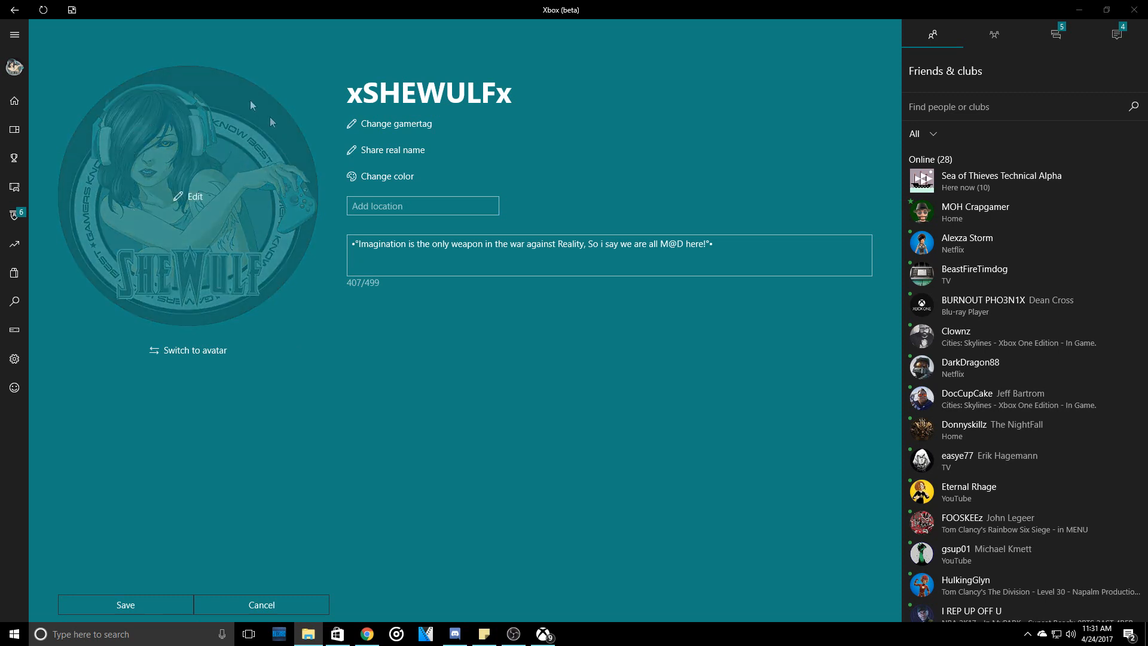
{"action": "mouse_move", "coordinate": [186, 208]}
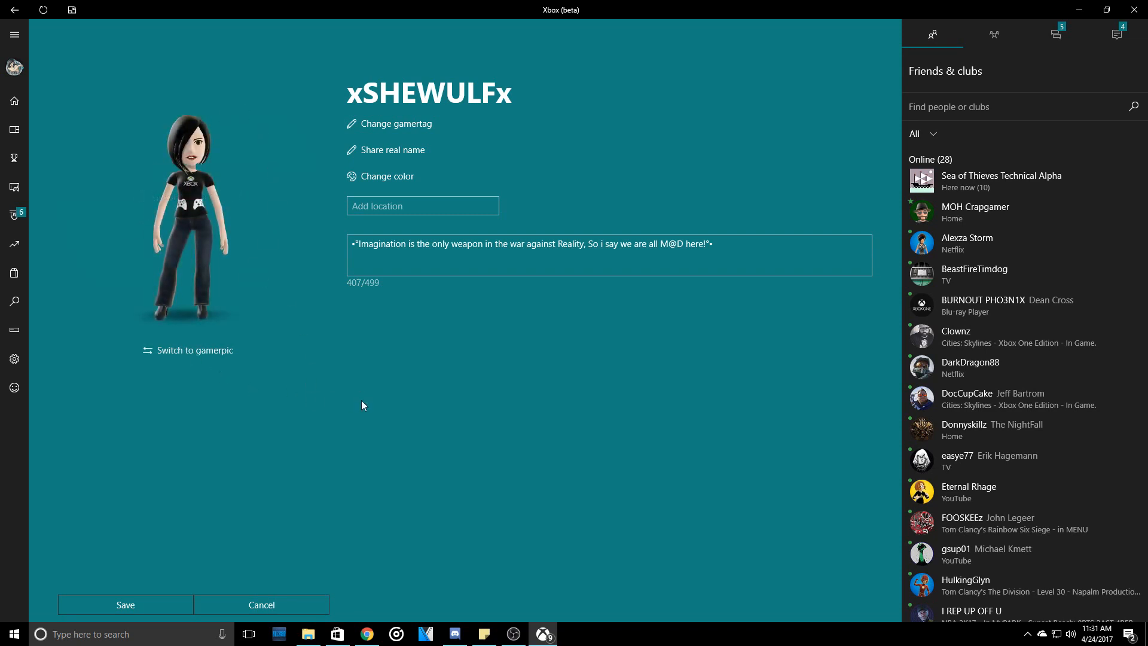
{"action": "mouse_move", "coordinate": [194, 350]}
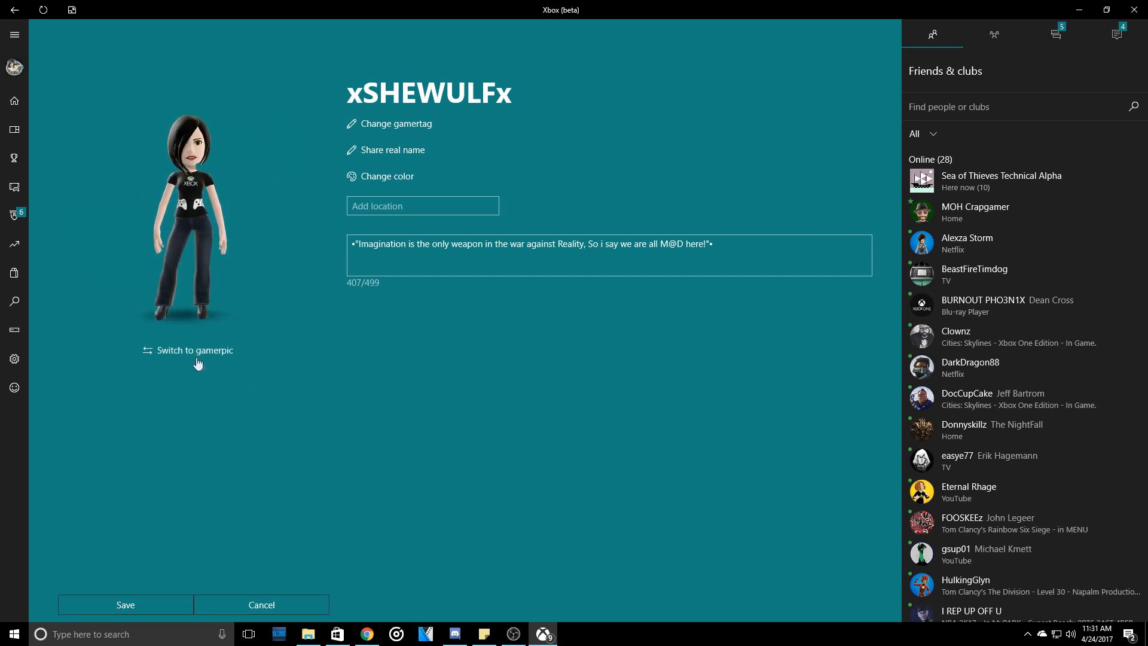
{"action": "left_click", "coordinate": [194, 350]}
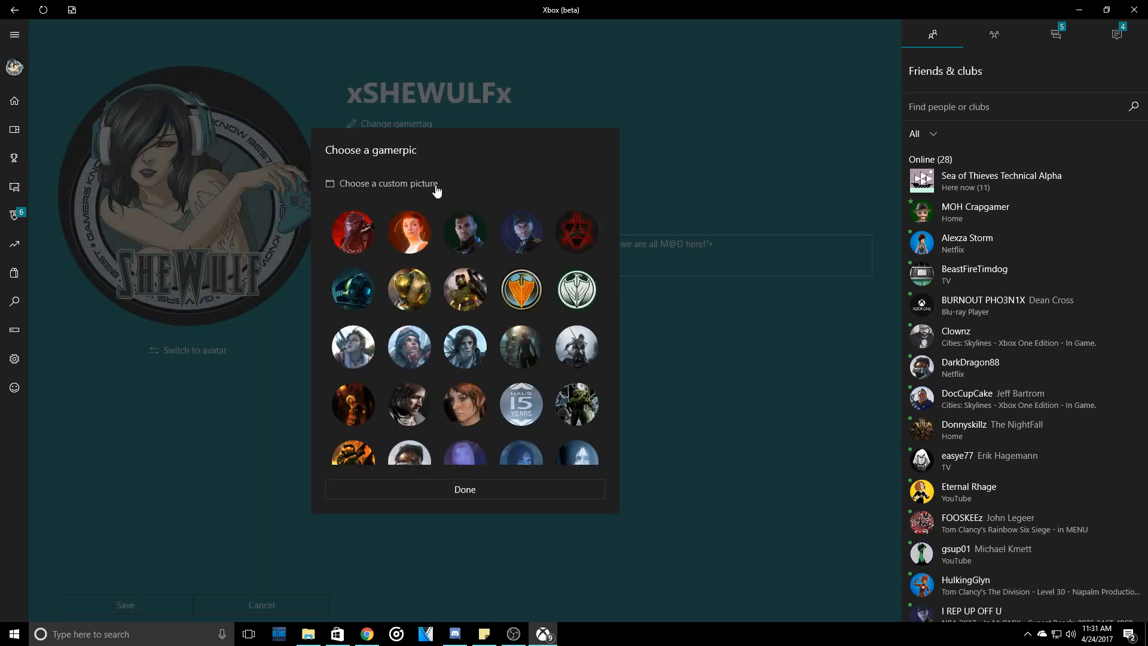
Step: Try the 'not right size' image as gamerpic, get the 1080x1080 rejection, and choose another picture
{"action": "left_click", "coordinate": [388, 184]}
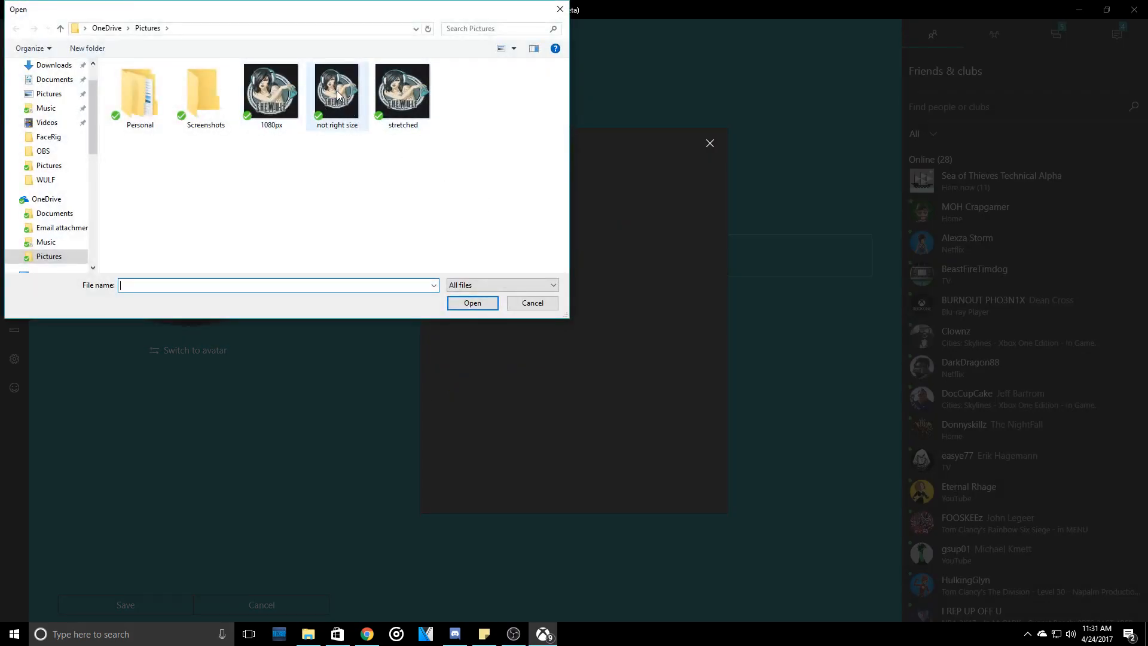
{"action": "left_click", "coordinate": [472, 303]}
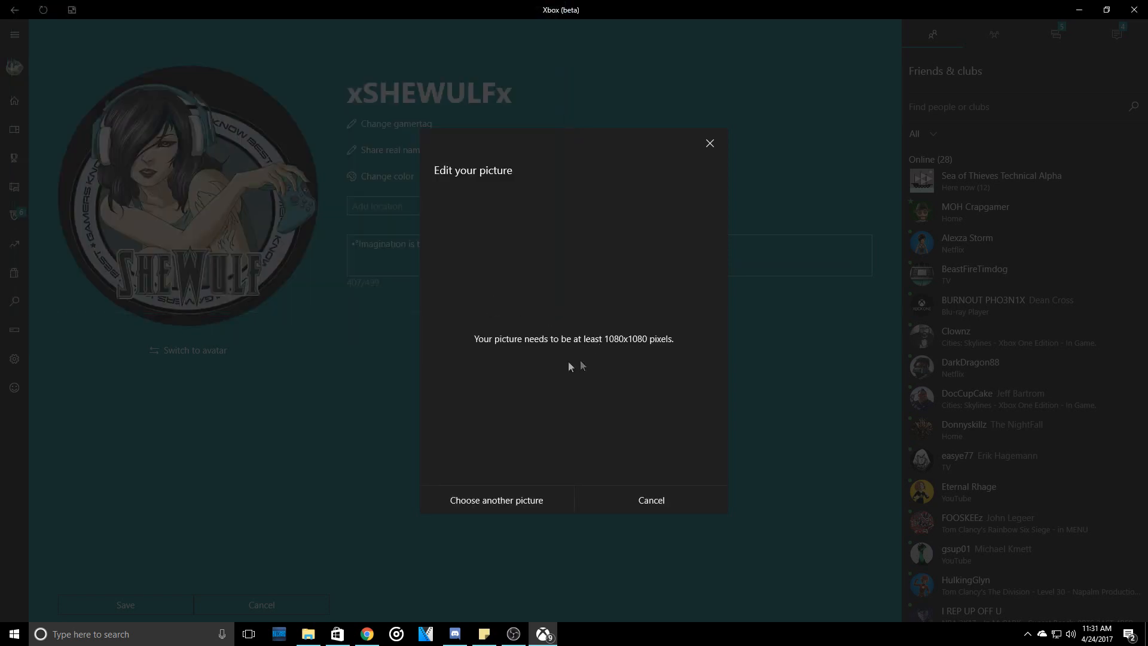
{"action": "mouse_move", "coordinate": [533, 352]}
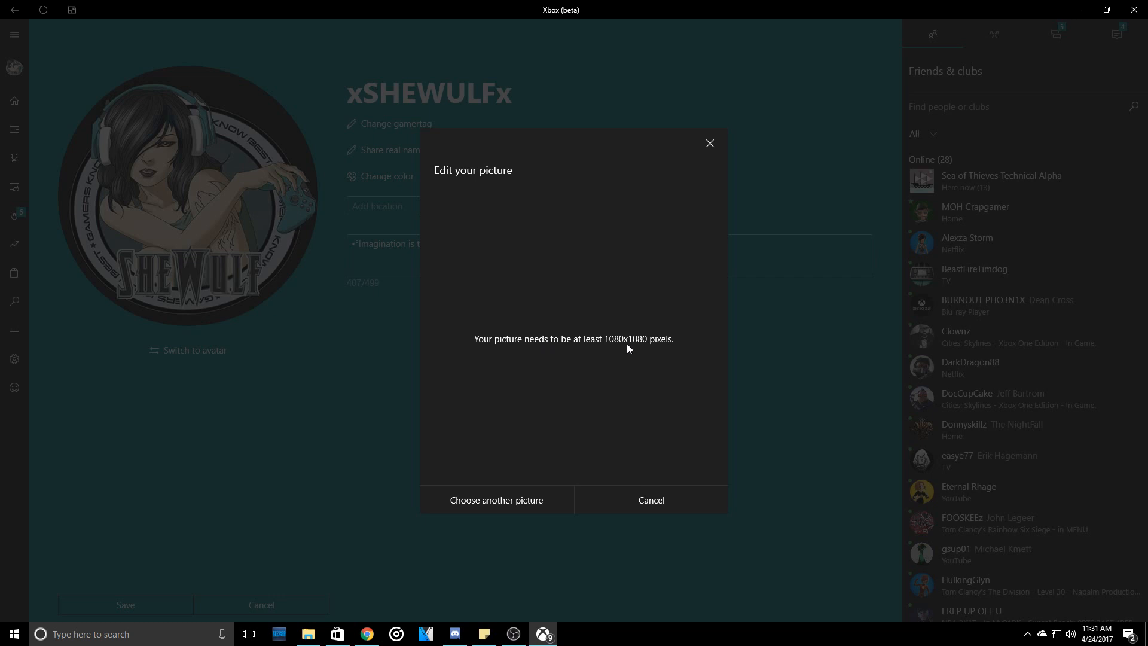
{"action": "mouse_move", "coordinate": [571, 458]}
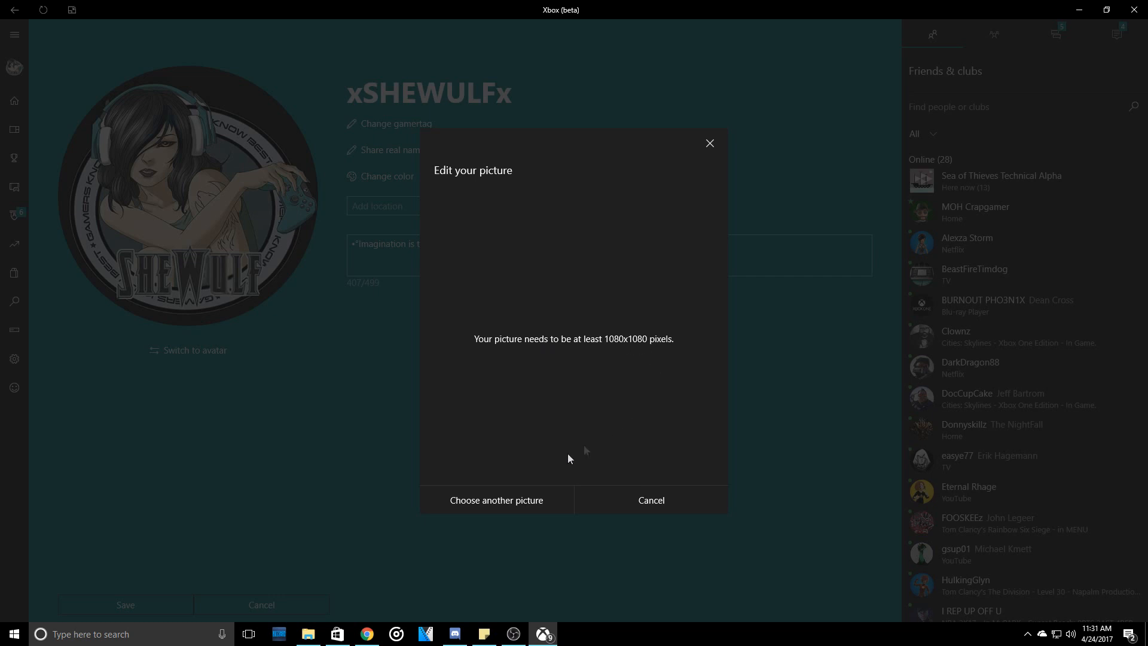
{"action": "left_click", "coordinate": [496, 500]}
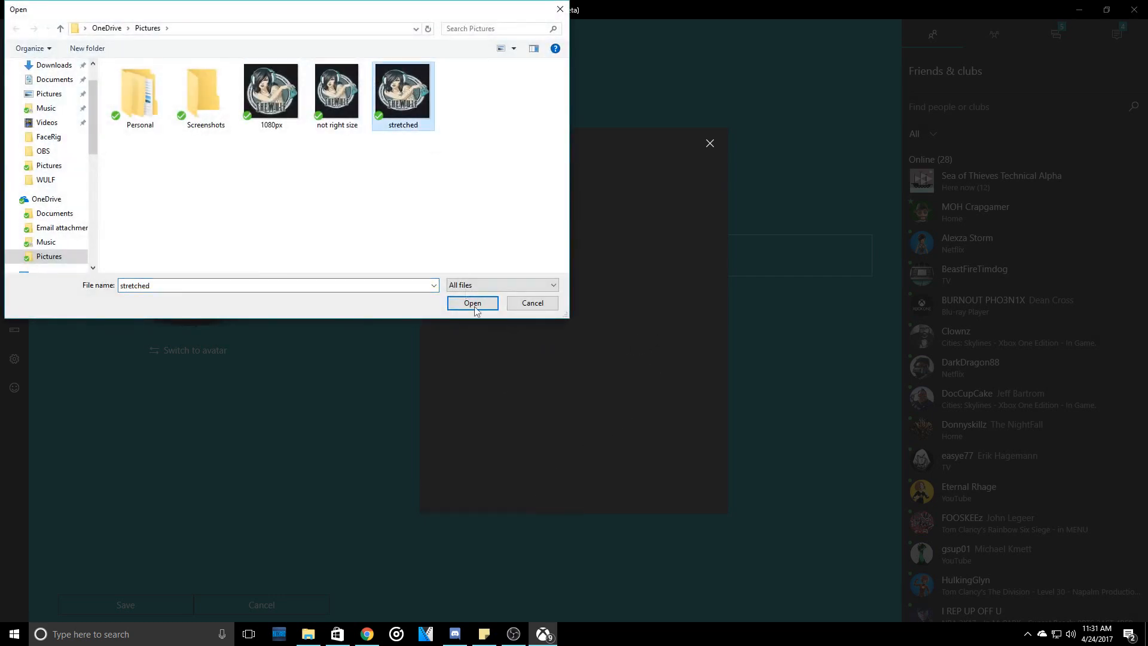
Step: Use the 'stretched' image with its current crop, acknowledge success, and save the customization
{"action": "left_click", "coordinate": [472, 302]}
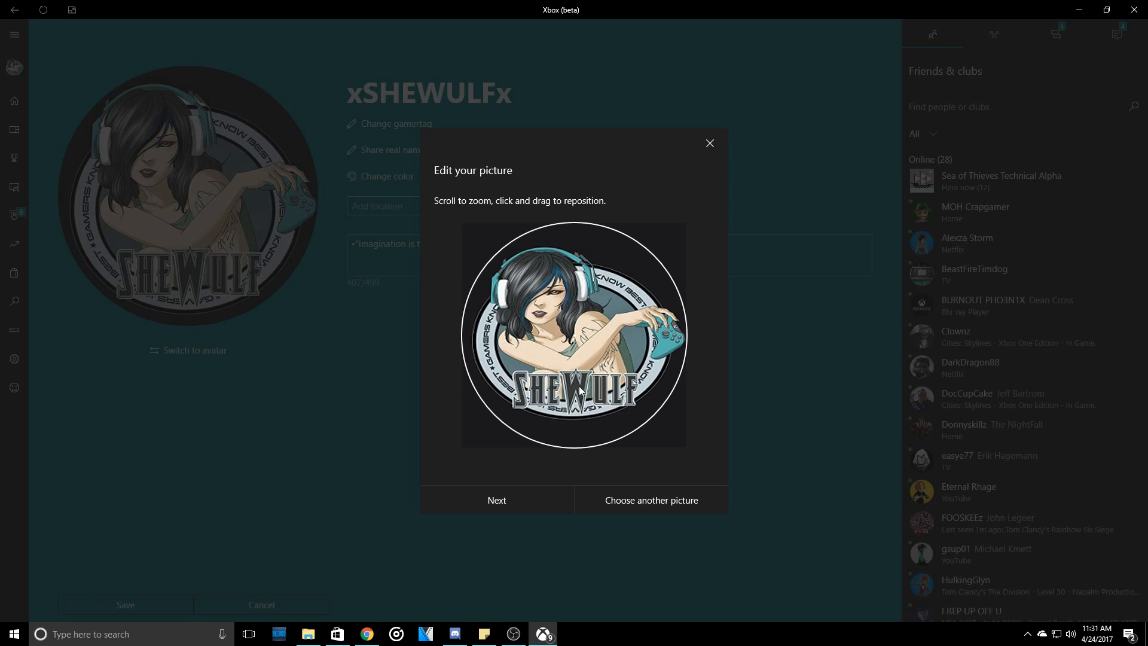
{"action": "mouse_move", "coordinate": [520, 504]}
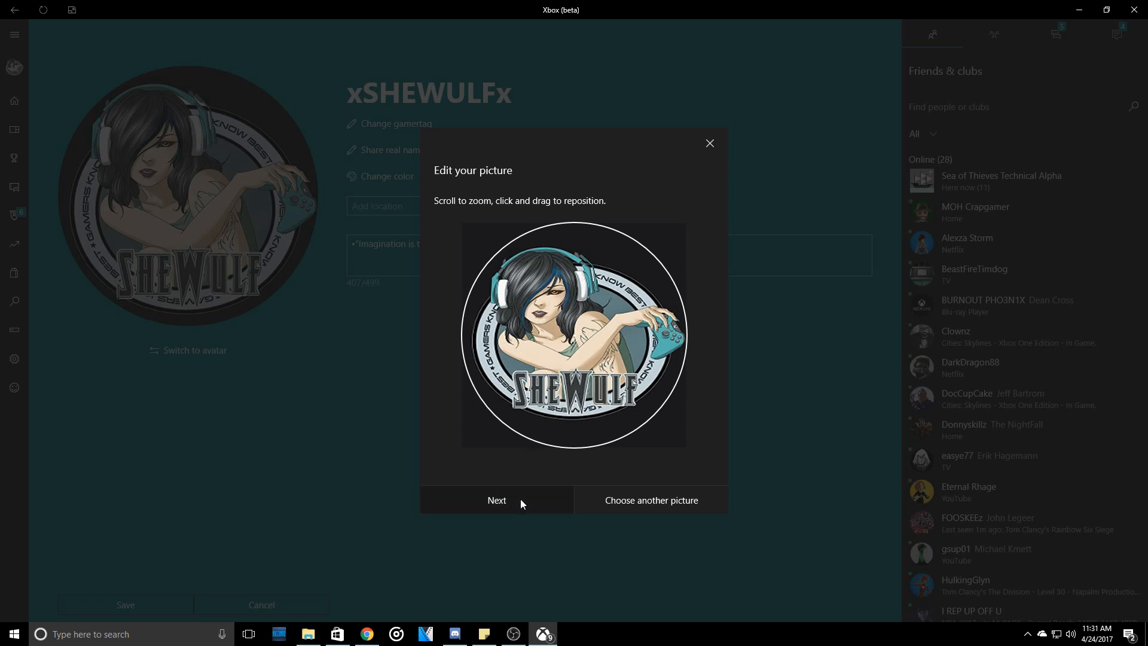
{"action": "left_click", "coordinate": [496, 500]}
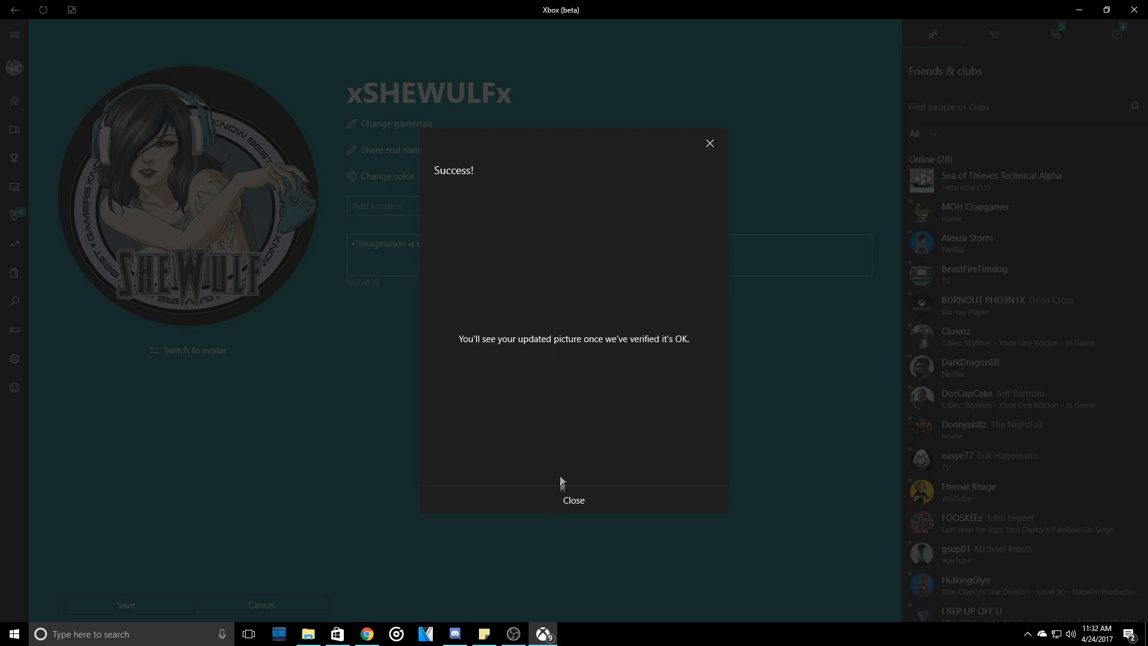
{"action": "left_click", "coordinate": [574, 500]}
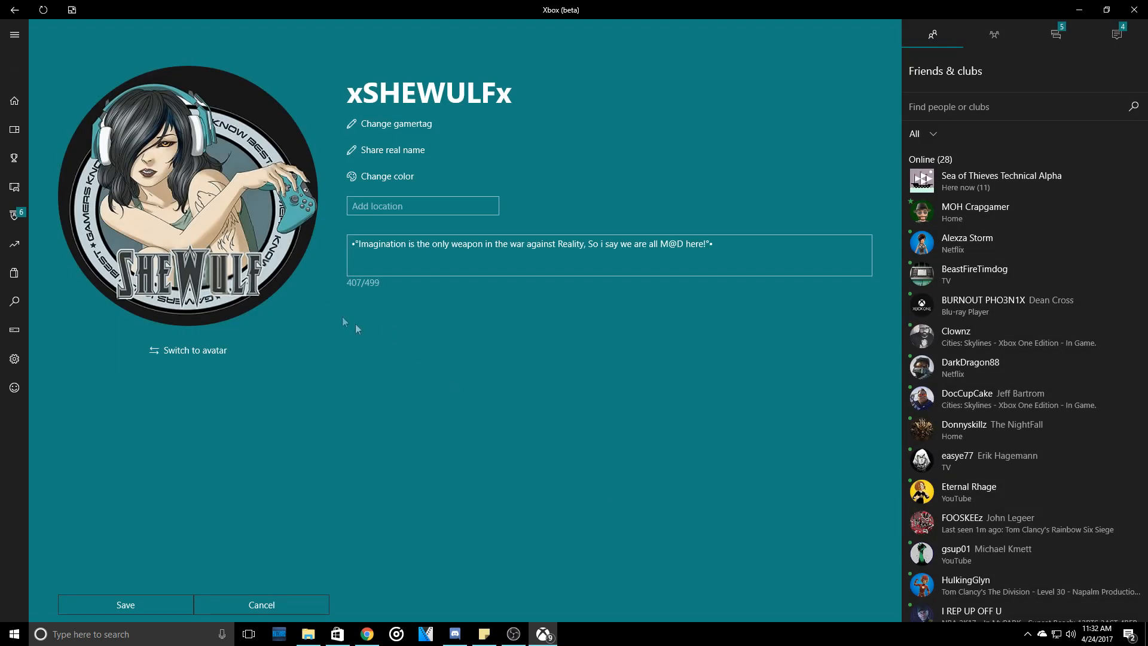
{"action": "left_click", "coordinate": [262, 604]}
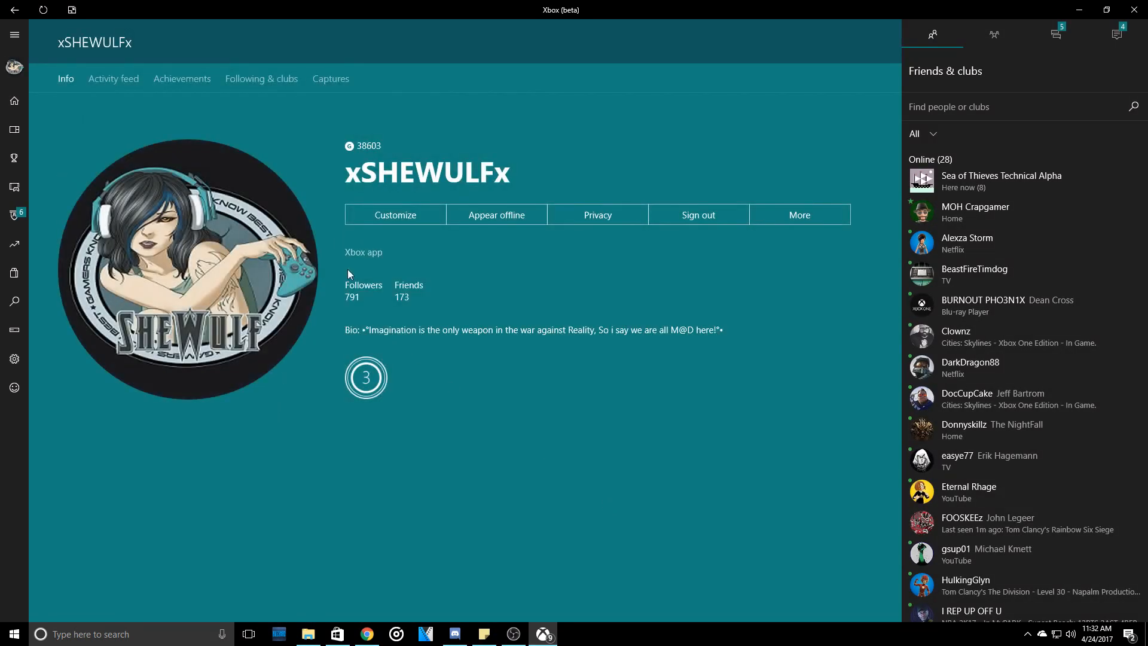
{"action": "mouse_move", "coordinate": [195, 290]}
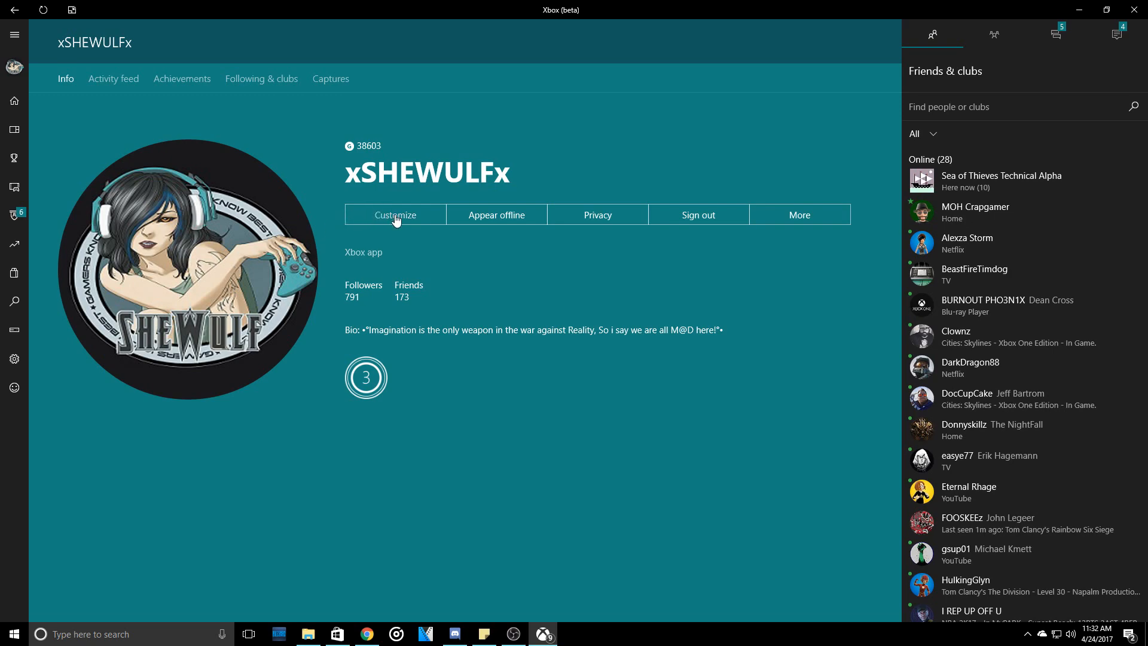
Step: Reopen gamerpic editing and load the '1080px' image file into the picture editor
{"action": "left_click", "coordinate": [395, 214]}
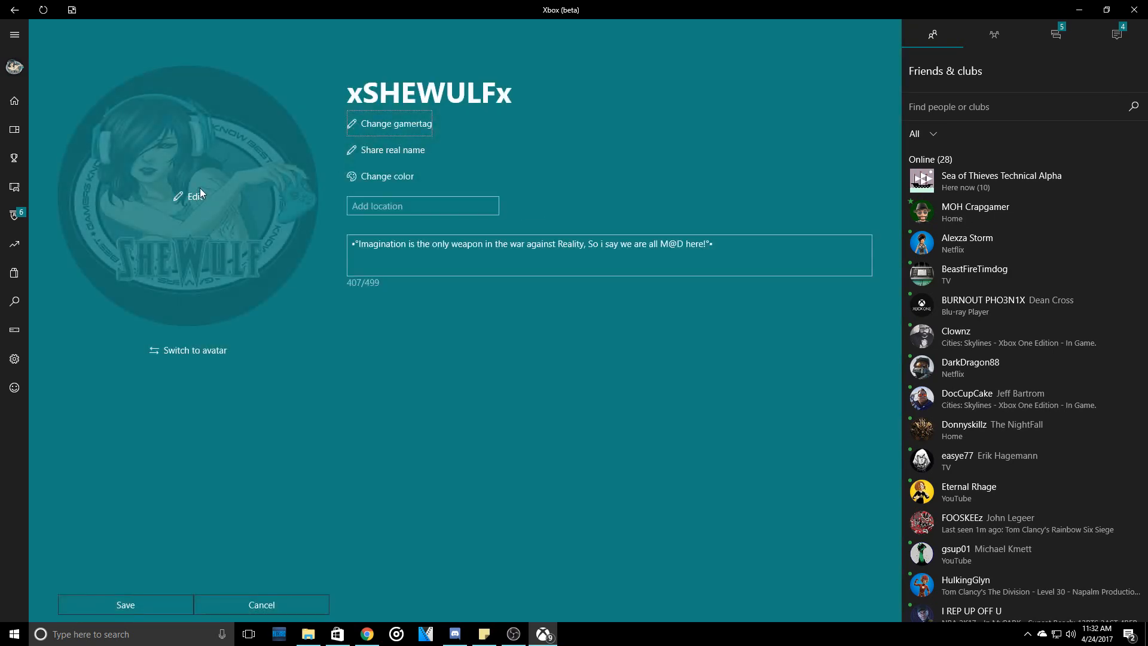
{"action": "left_click", "coordinate": [192, 195]}
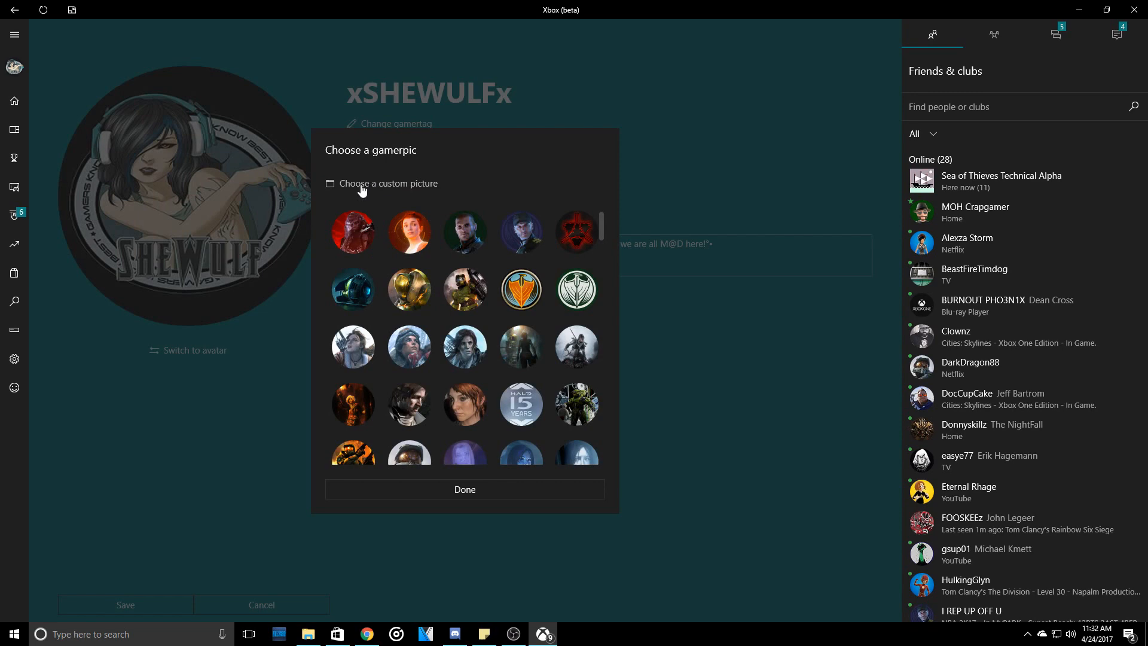
{"action": "left_click", "coordinate": [387, 183]}
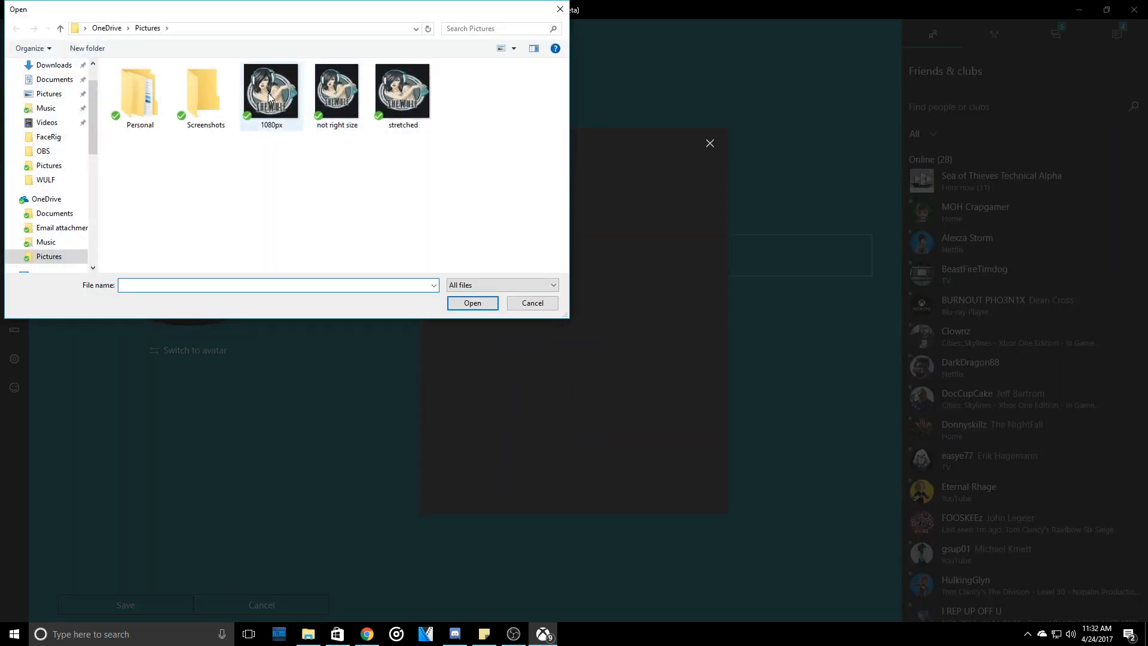
{"action": "left_click", "coordinate": [271, 92]}
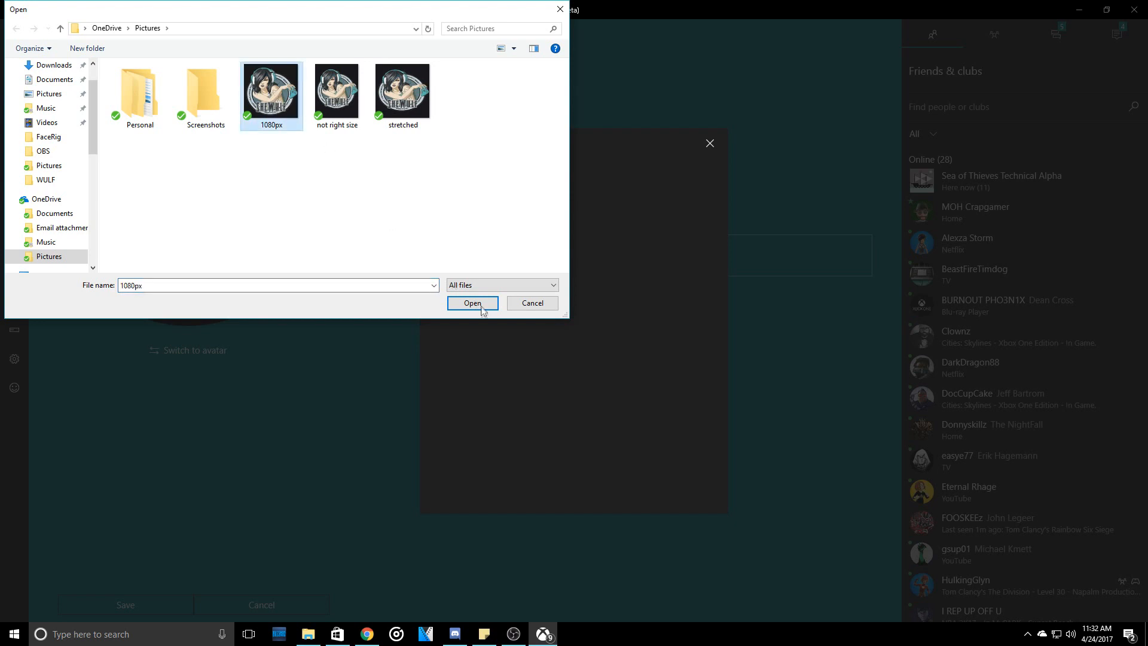
{"action": "left_click", "coordinate": [473, 303]}
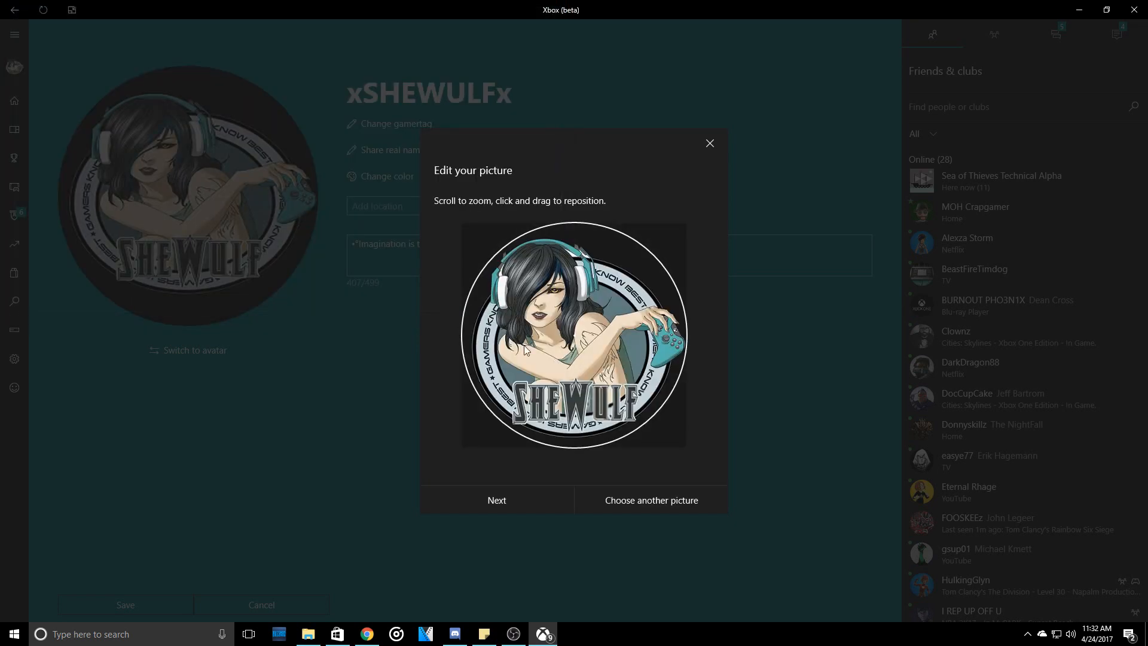
{"action": "mouse_move", "coordinate": [512, 505]}
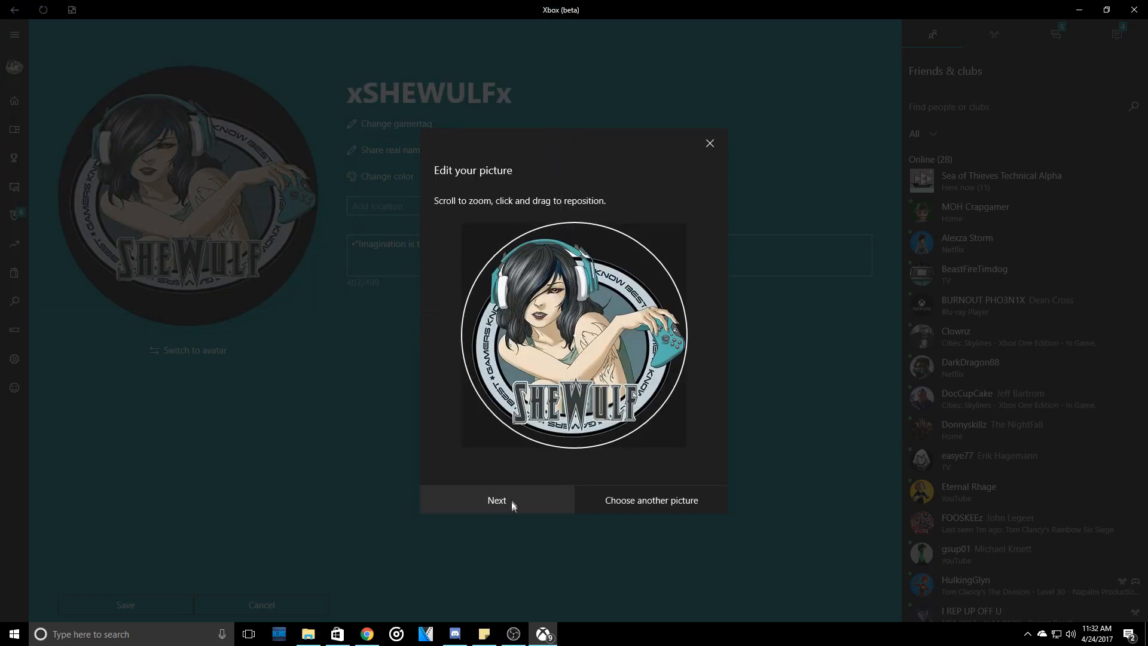
Step: Accept the crop of the 1080px picture and upload it as the gamerpic
{"action": "left_click", "coordinate": [496, 500]}
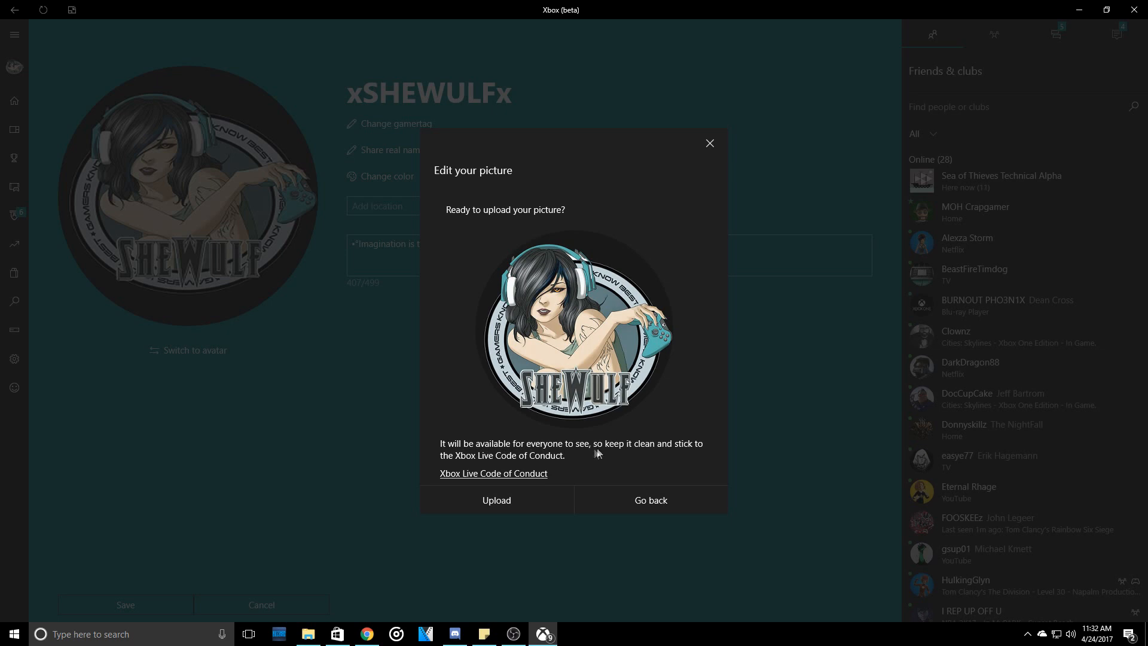
{"action": "mouse_move", "coordinate": [697, 449]}
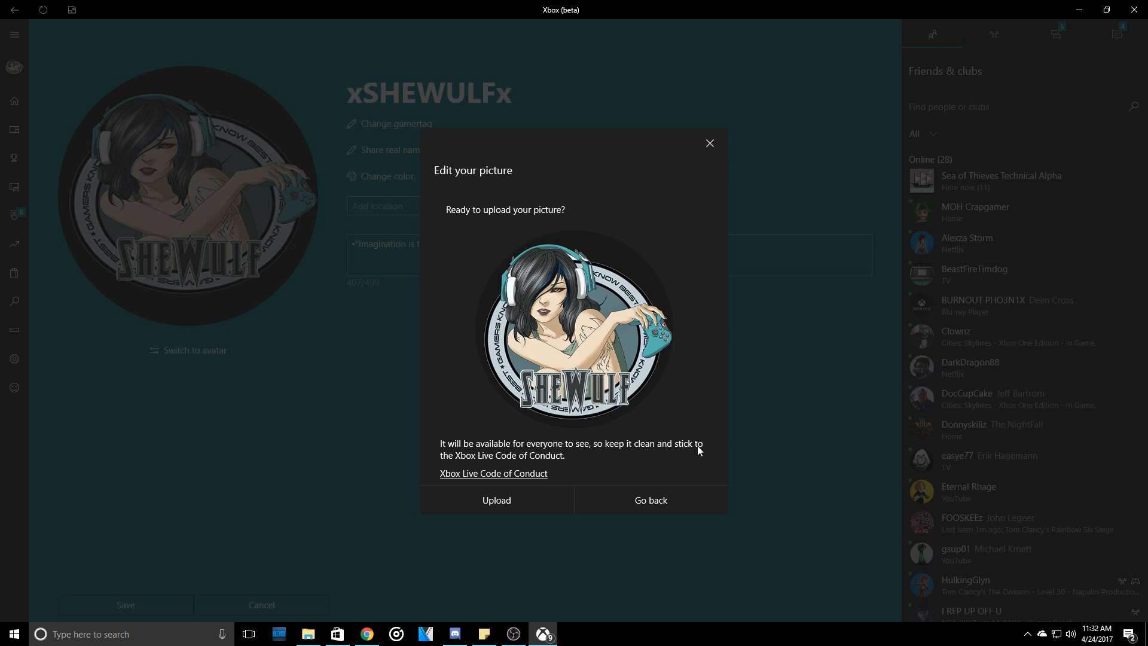
{"action": "mouse_move", "coordinate": [514, 464]}
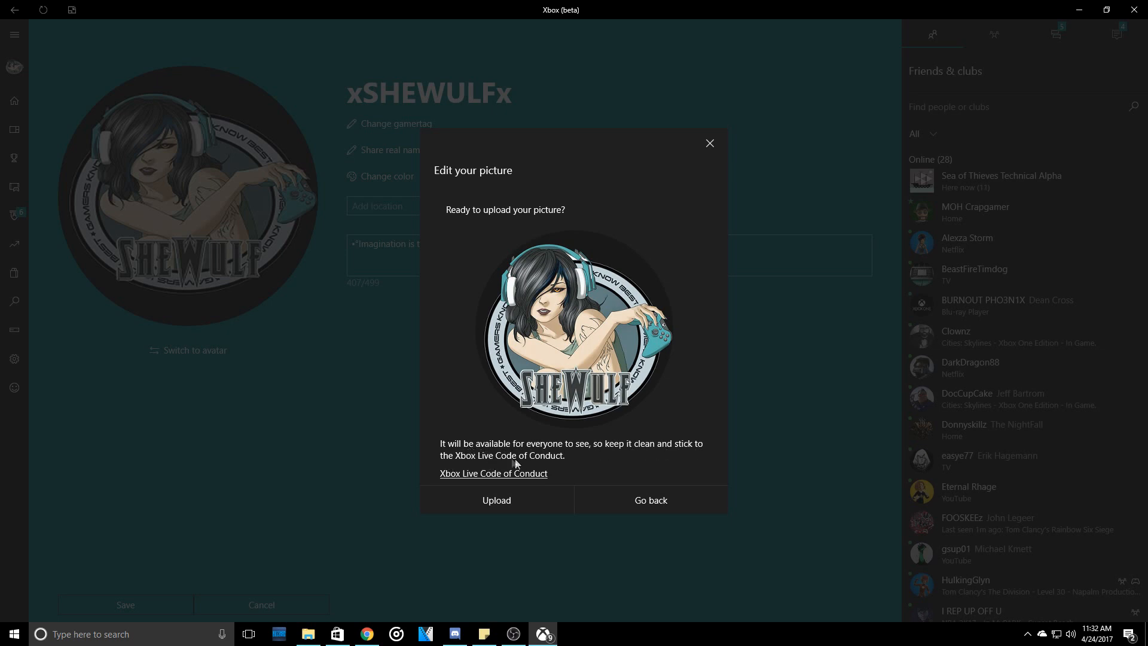
{"action": "mouse_move", "coordinate": [527, 483]}
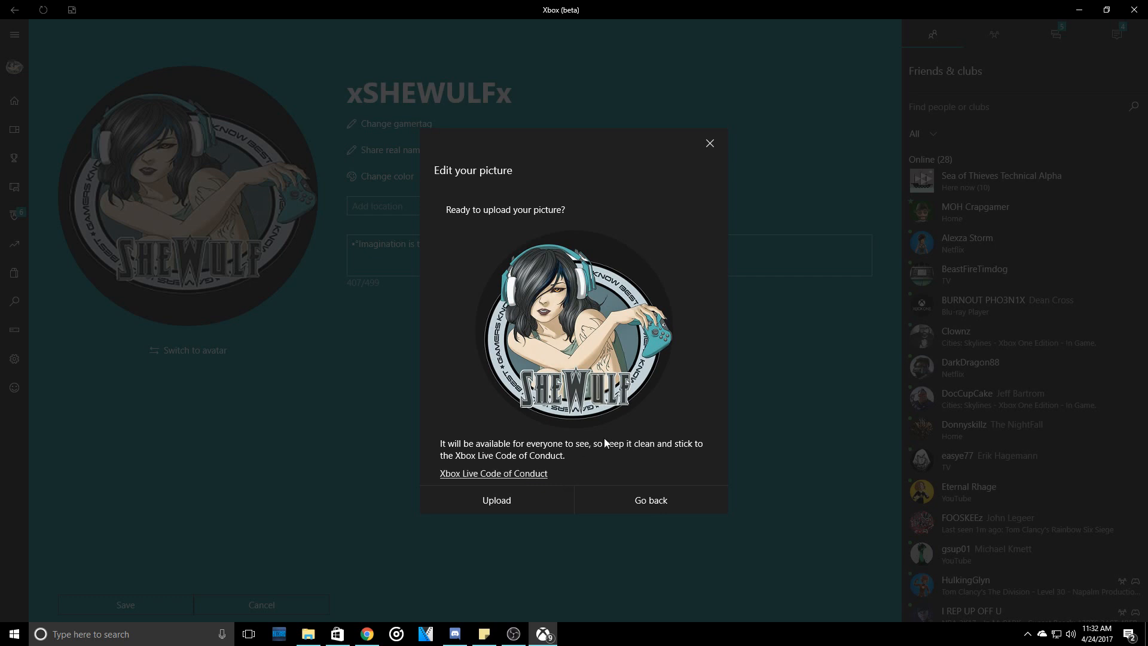
{"action": "mouse_move", "coordinate": [589, 467]}
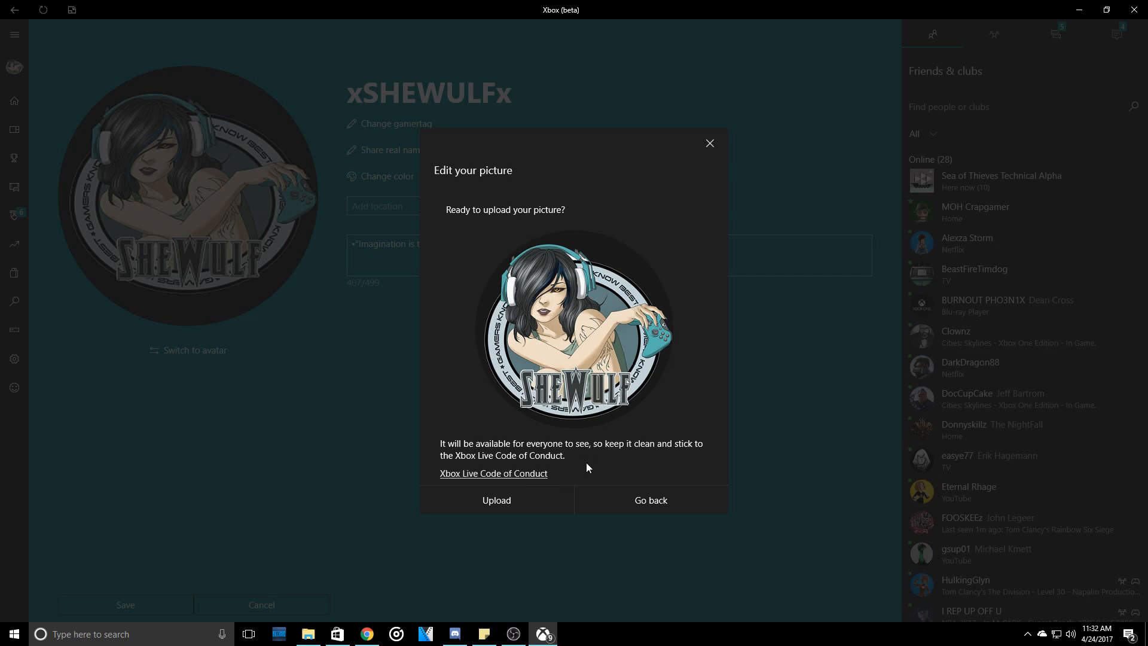
{"action": "mouse_move", "coordinate": [586, 471]}
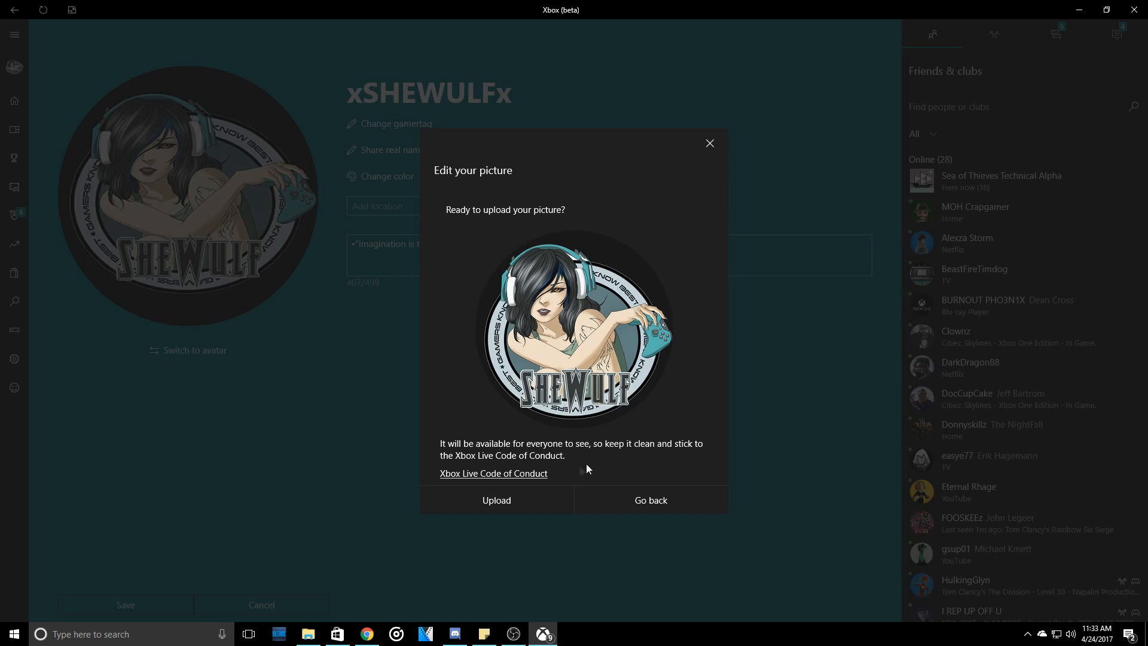
{"action": "left_click", "coordinate": [495, 500]}
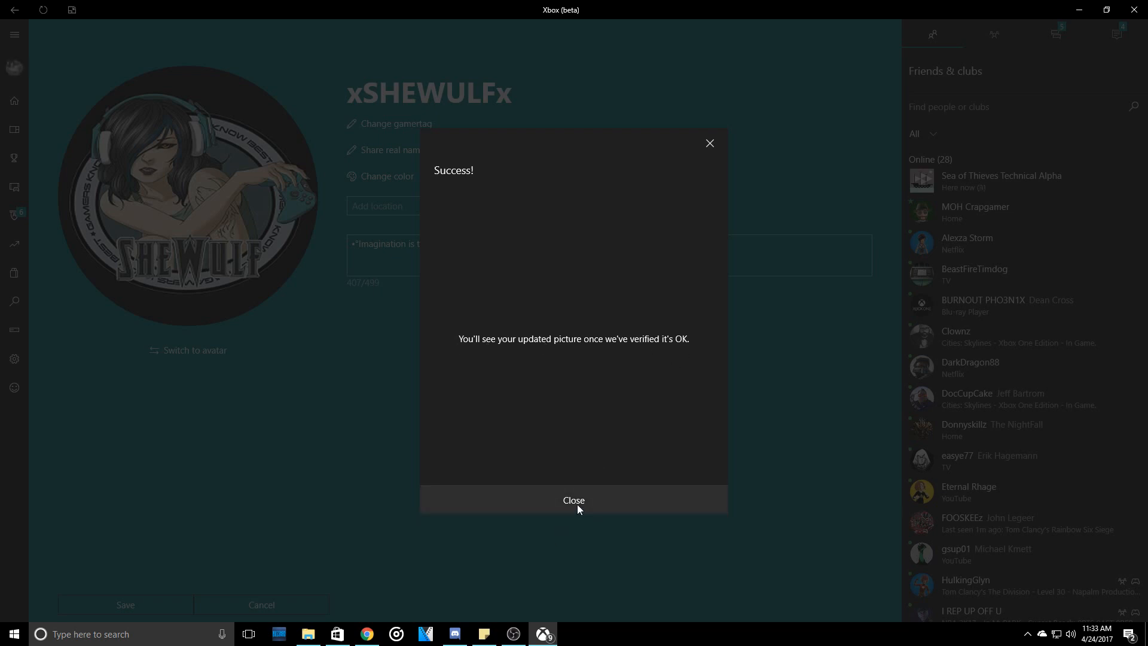
Step: Acknowledge the upload success and save the profile with the new gamerpic
{"action": "left_click", "coordinate": [573, 500]}
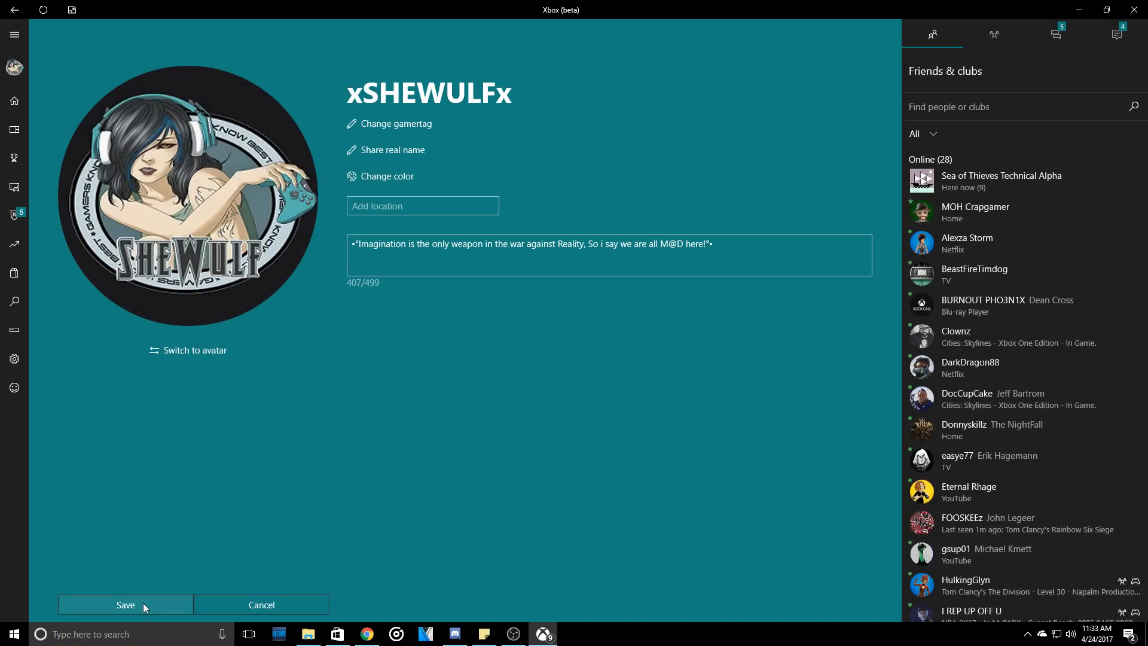
{"action": "left_click", "coordinate": [125, 605]}
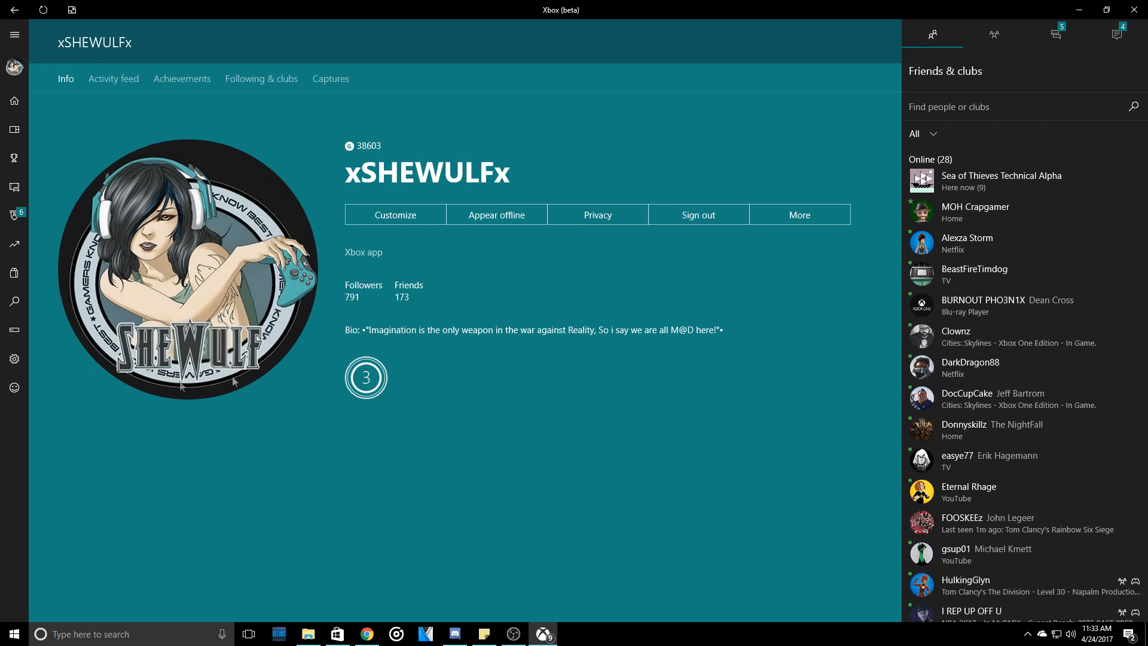
{"action": "mouse_move", "coordinate": [297, 430]}
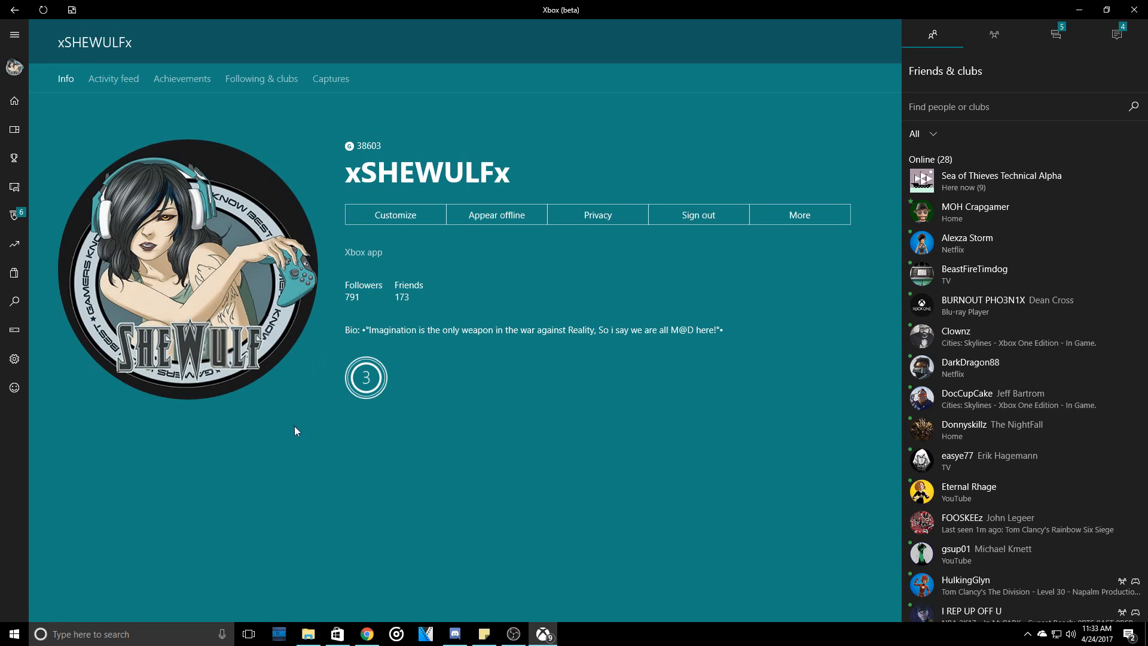